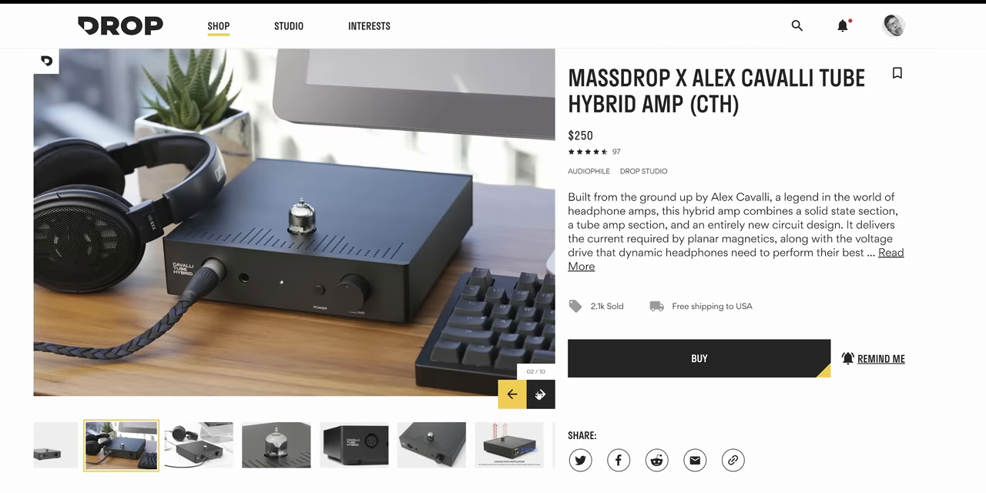
Step: Page through the amp's photos — ventilation diagram, front panel — to the rear-panel inputs image
left_click(539, 394)
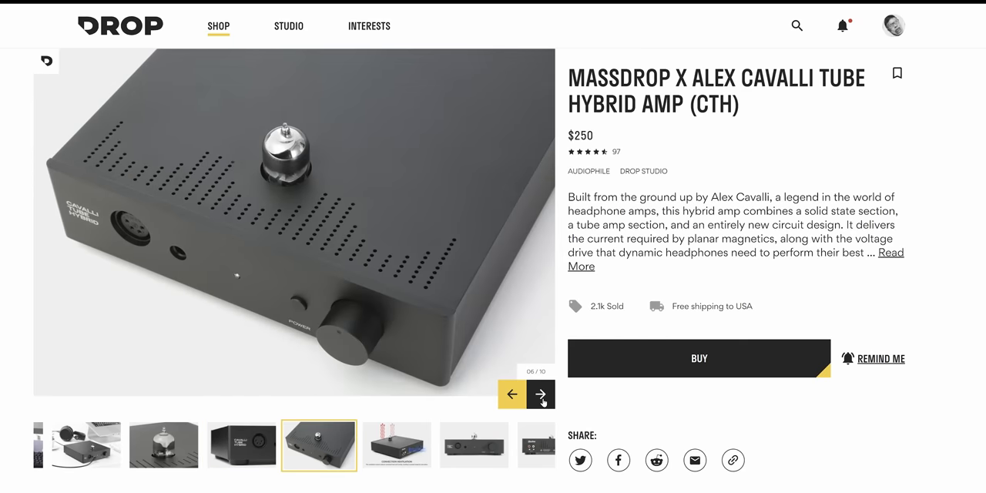
left_click(543, 394)
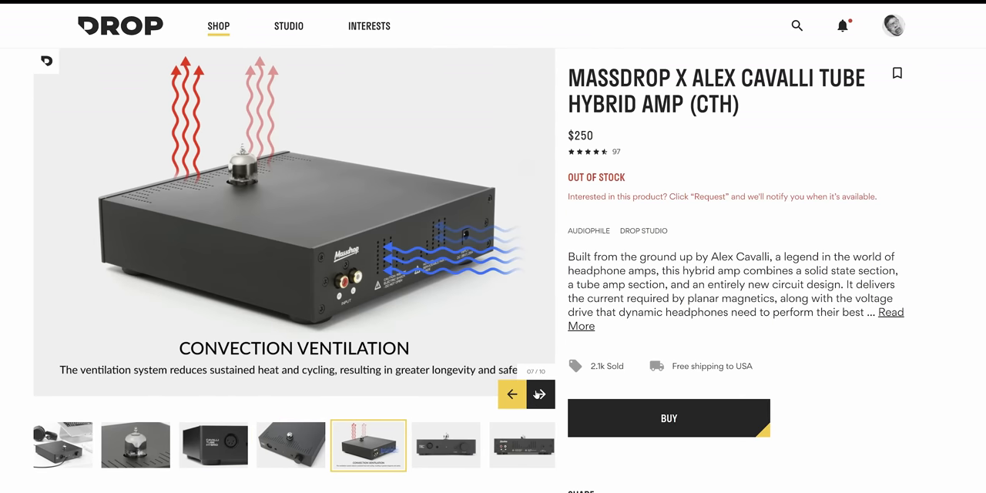
left_click(540, 394)
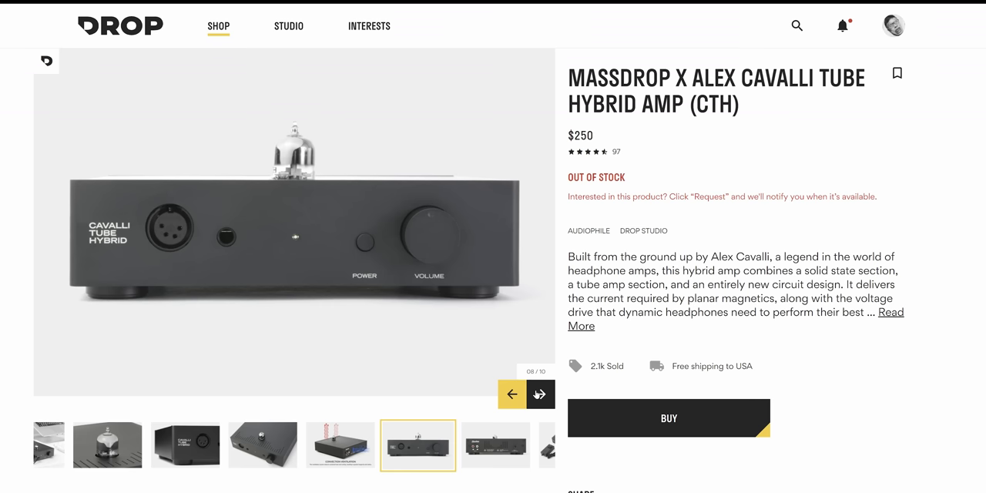
left_click(540, 395)
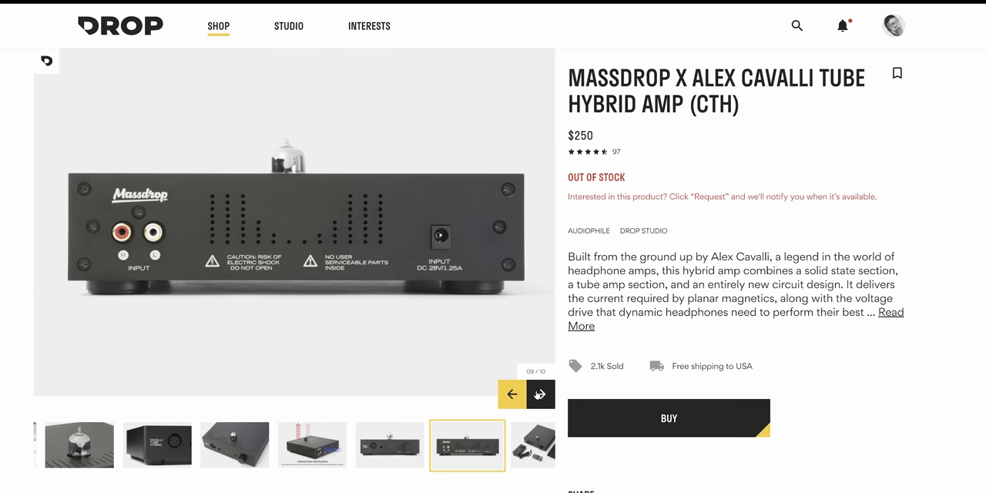